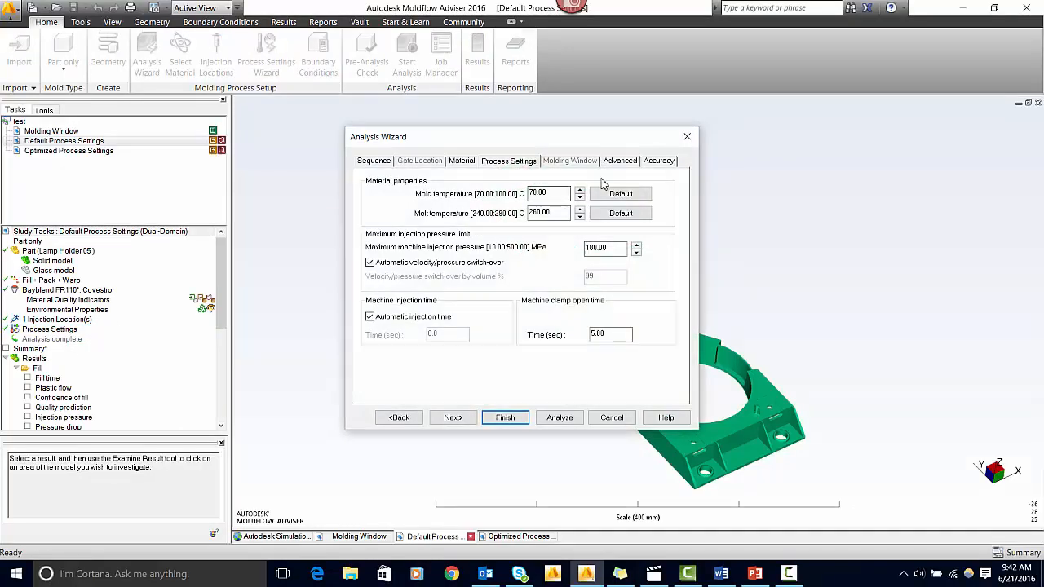
Step: View the default study's Advanced packing profile: 80% of fill pressure for 10 s
left_click(283, 22)
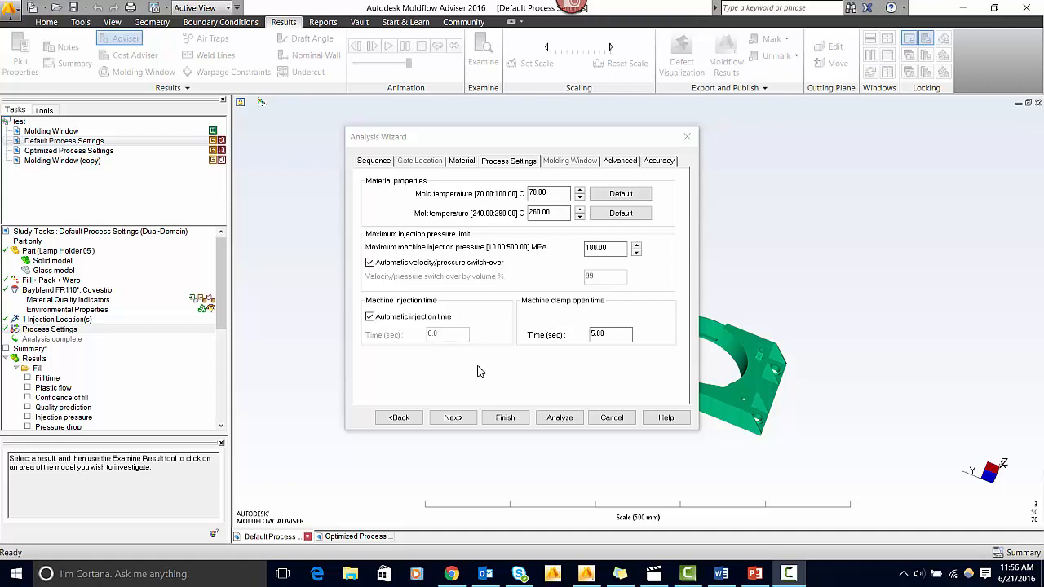
mouse_move(479, 400)
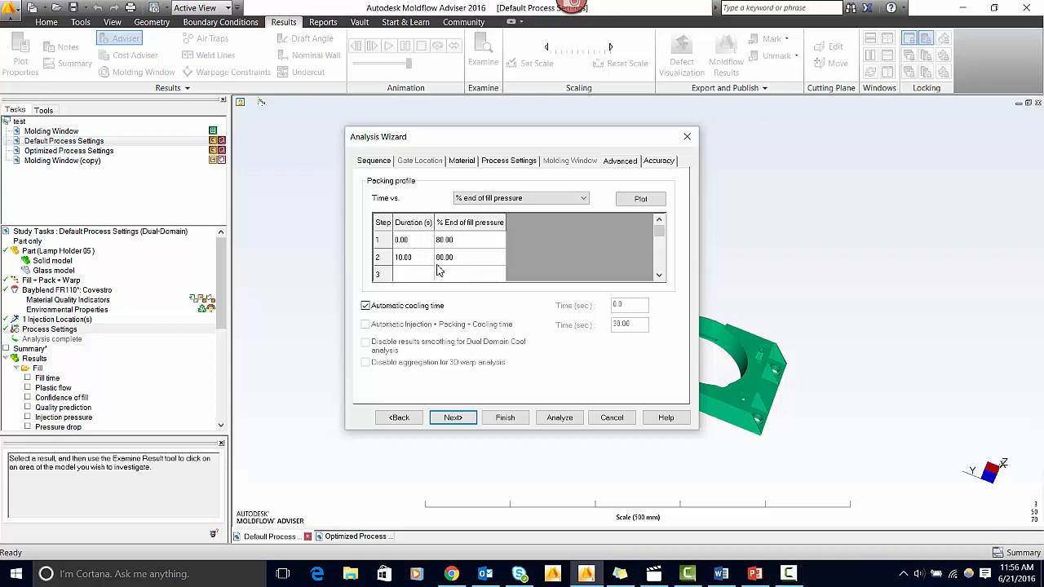
mouse_move(437, 274)
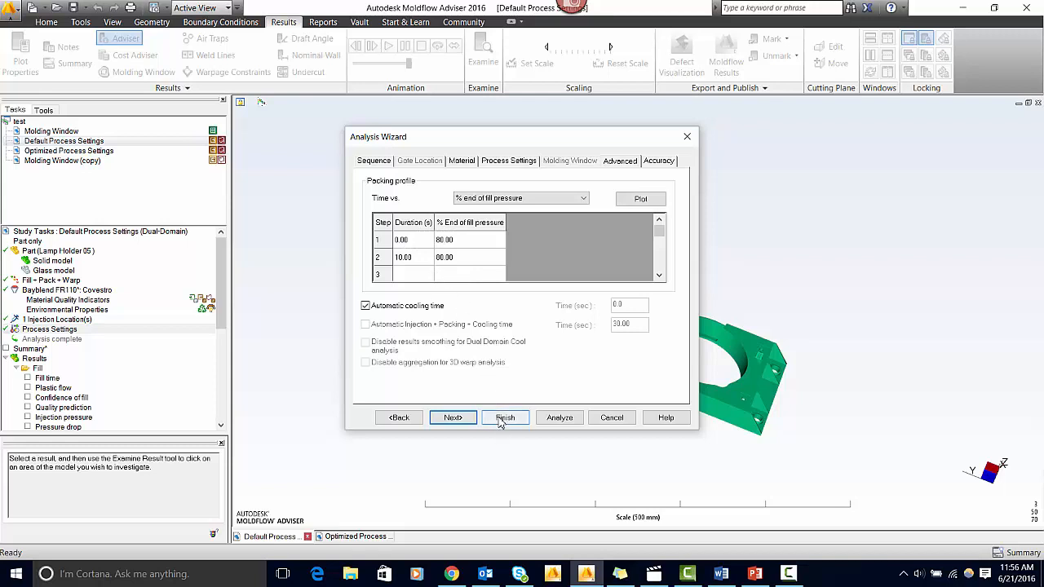
Step: Open the Molding Window study's zone 2D slice plot with its Molding window panel
left_click(505, 416)
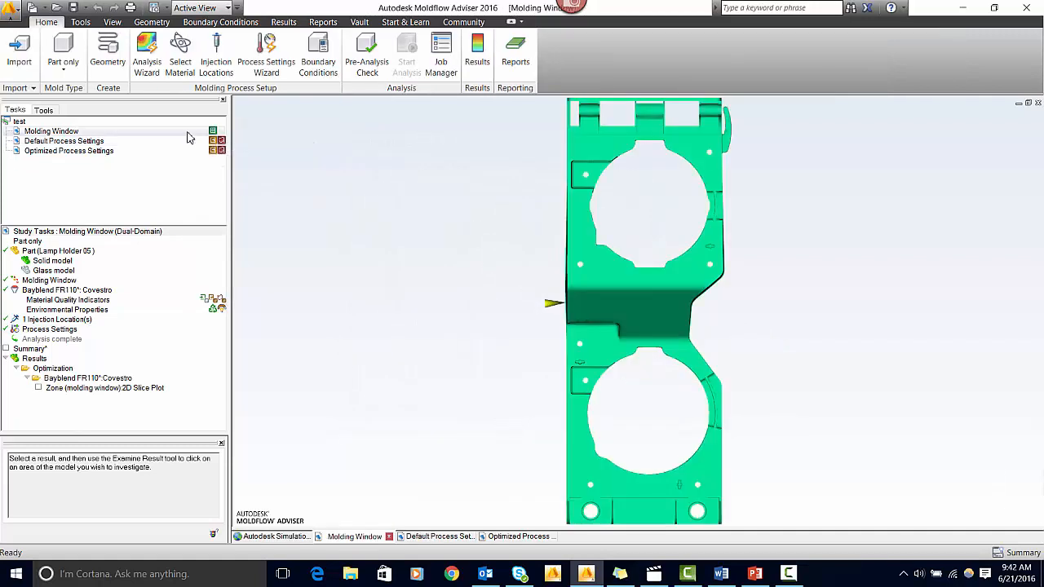
mouse_move(147, 192)
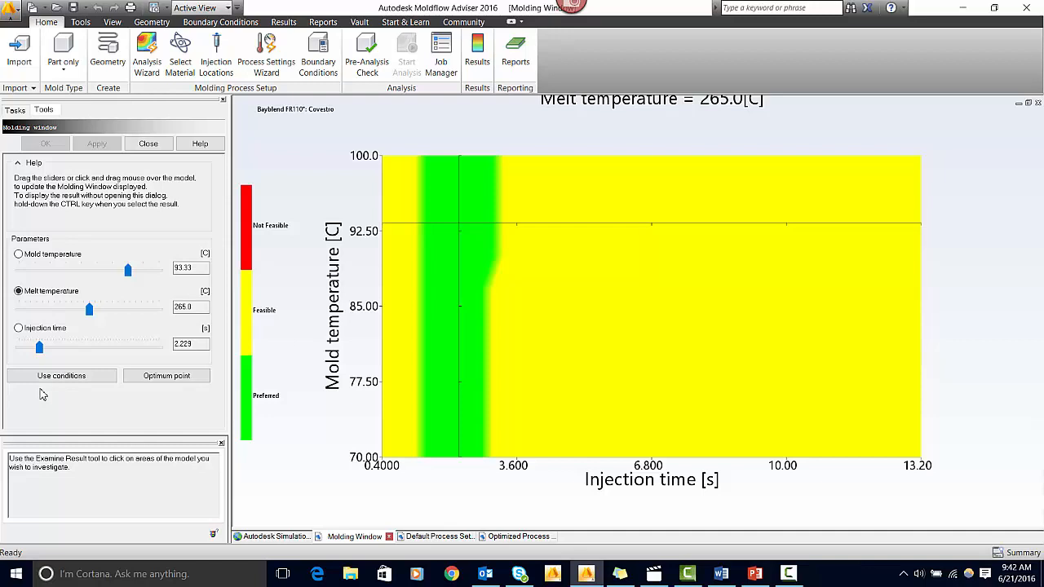
mouse_move(287, 290)
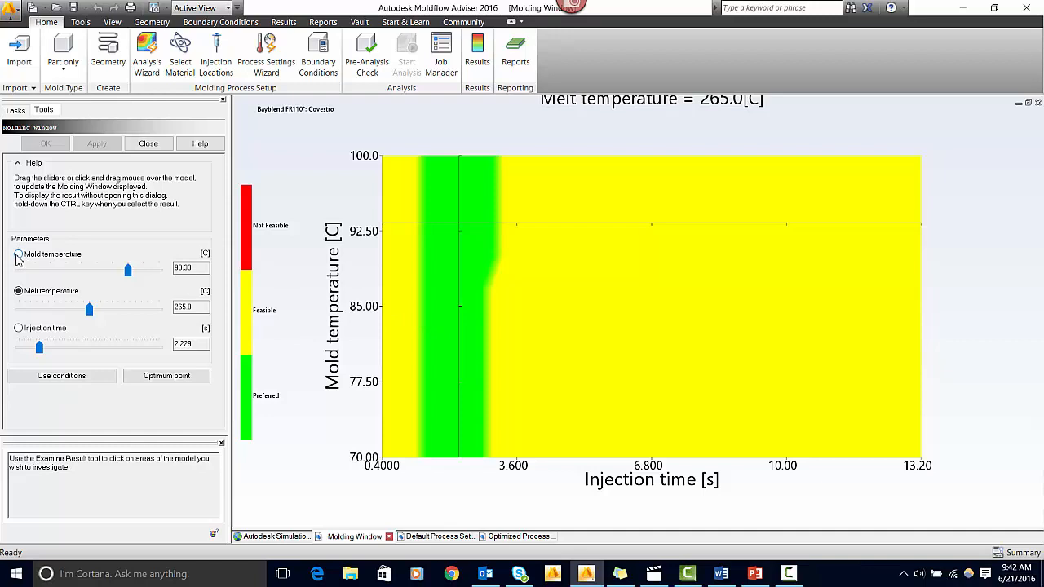
Step: Hold mold temperature fixed, try 90 and 73.33 °C, then return to the 93.33 °C optimum
left_click(18, 254)
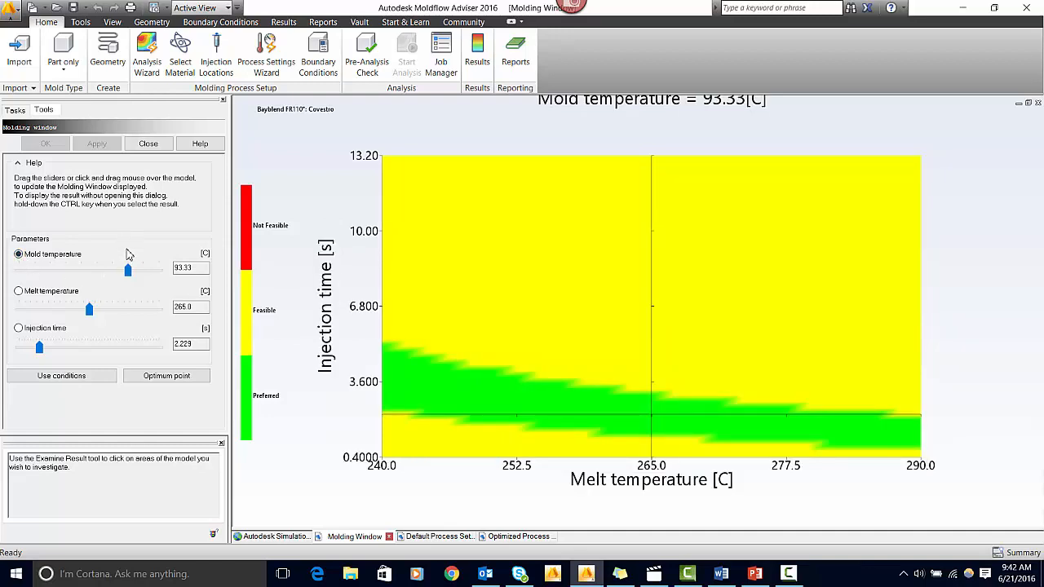
left_click_drag(127, 269, 112, 269)
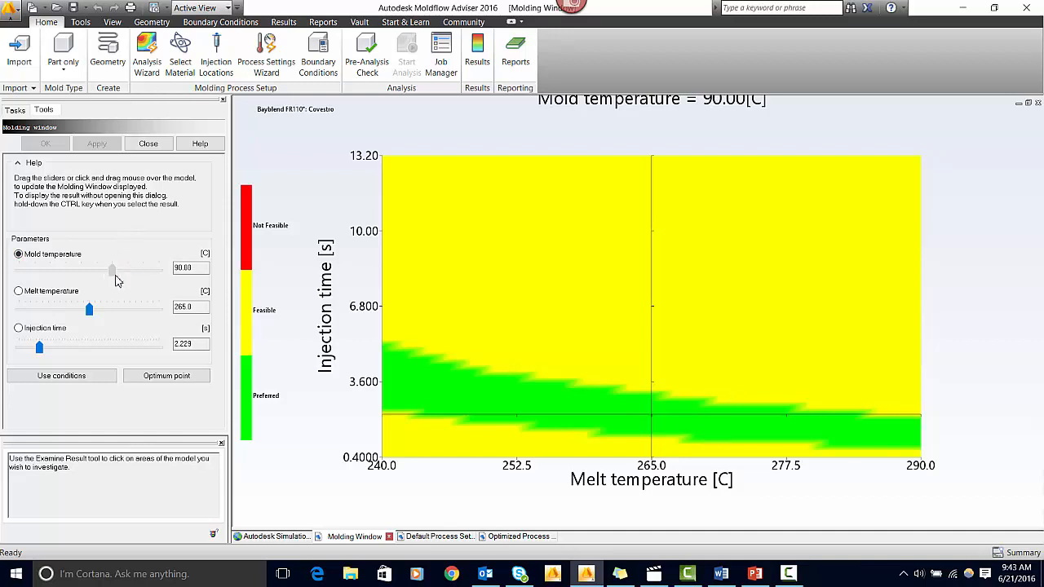
left_click_drag(112, 270, 34, 270)
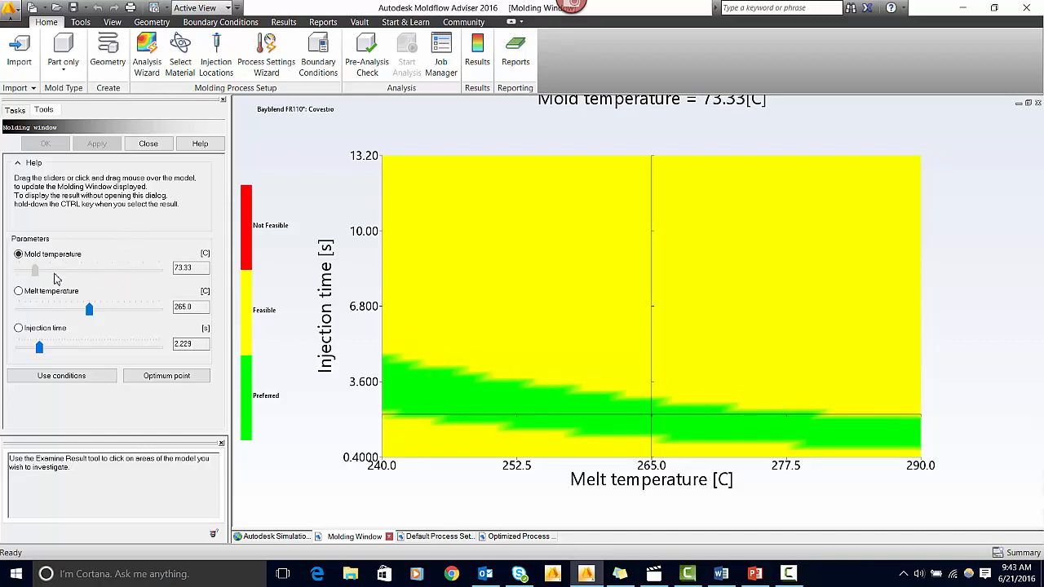
left_click_drag(35, 270, 129, 270)
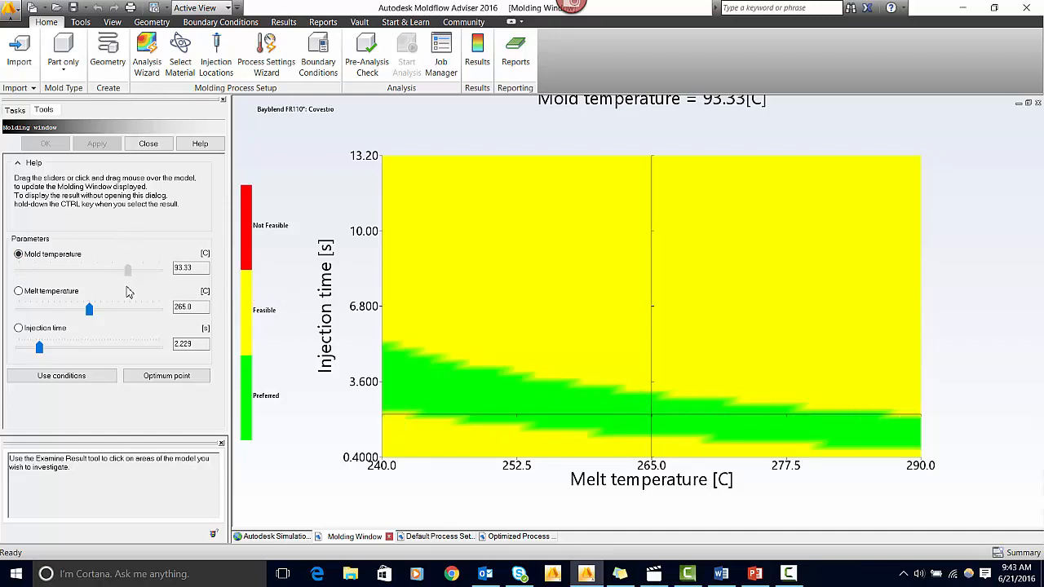
left_click(167, 375)
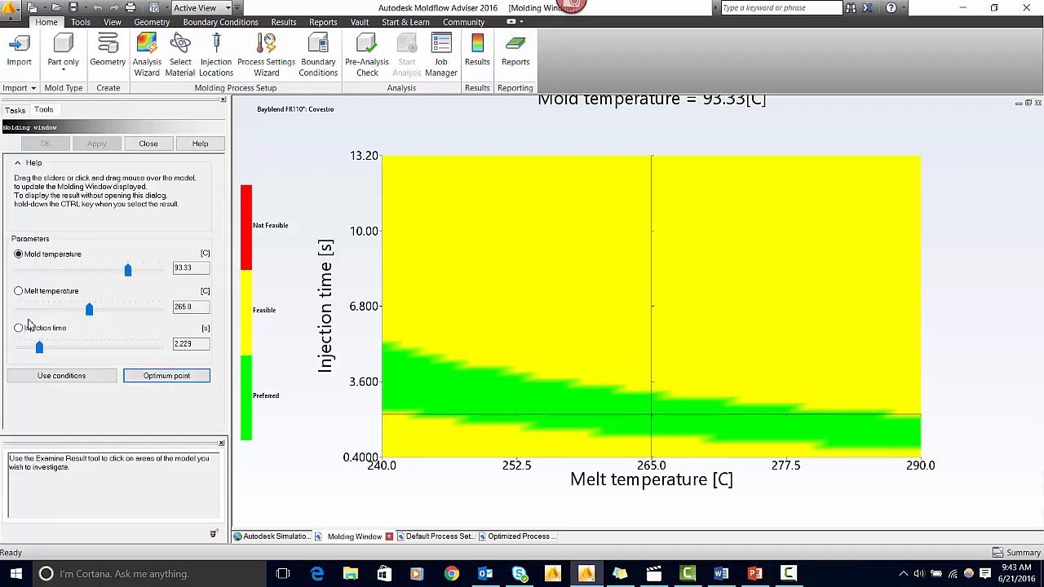
Step: Apply the optimum conditions to a new Molding Window (copy) study
left_click(61, 375)
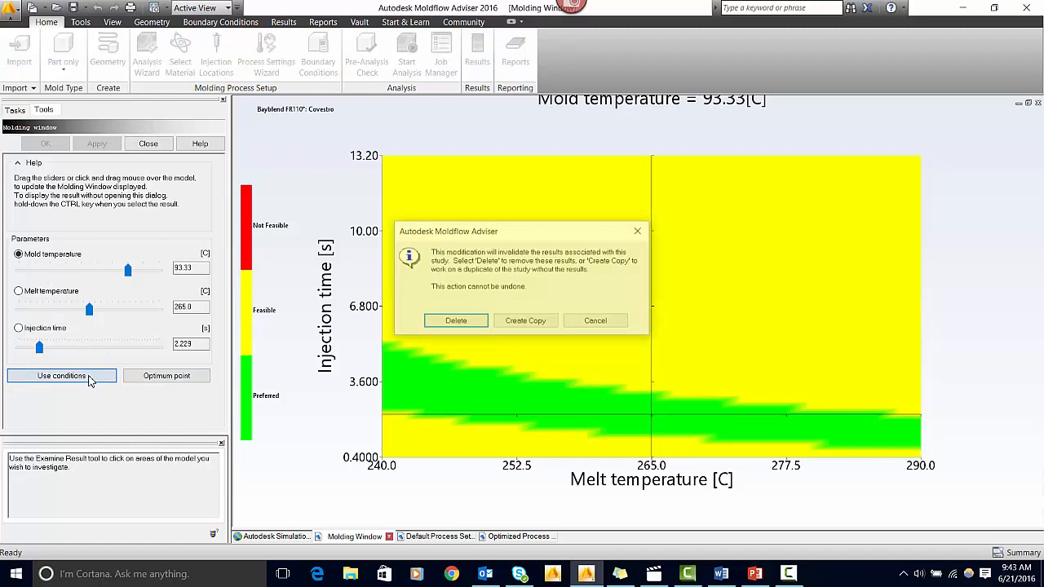
left_click(524, 320)
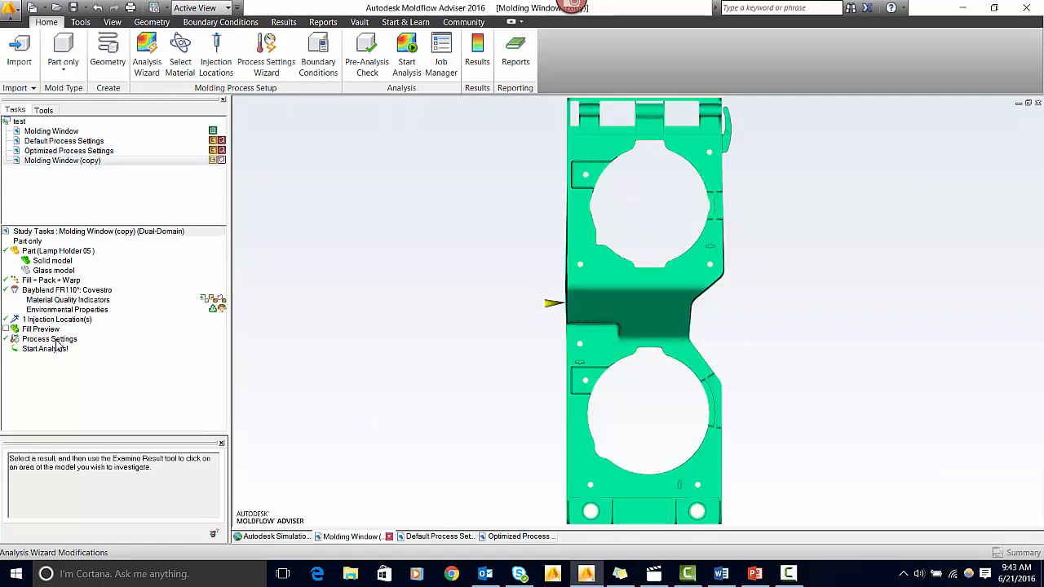
mouse_move(75, 351)
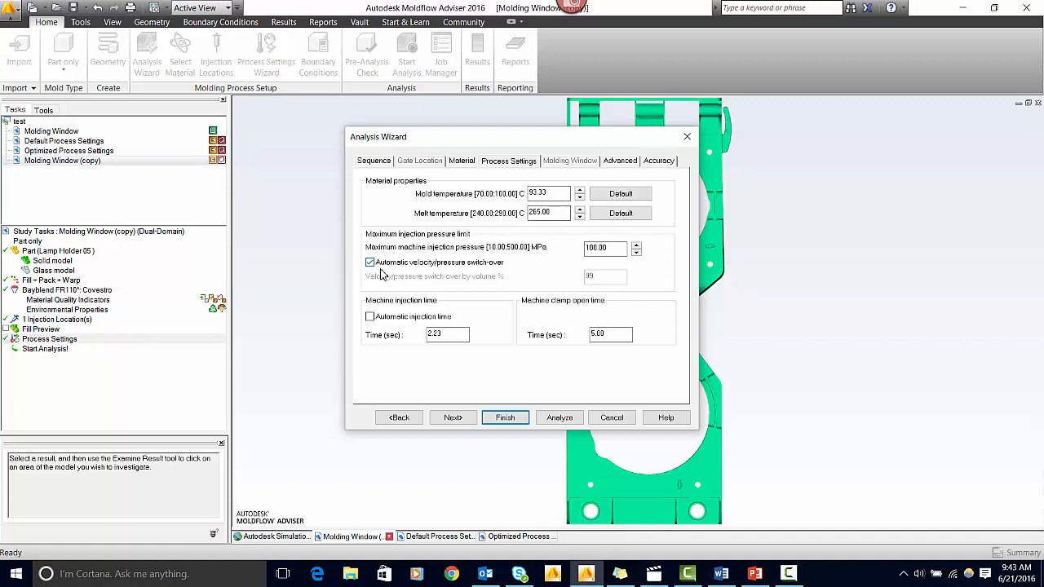
Step: Turn off automatic switch-over, keep 99% by volume, and finish the copy's settings
left_click(370, 262)
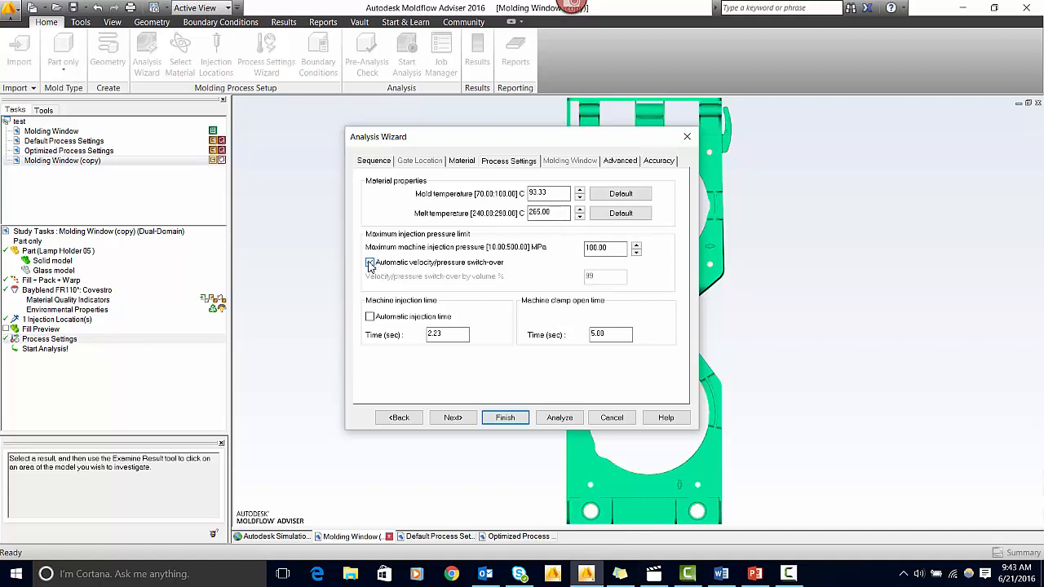
left_click(369, 261)
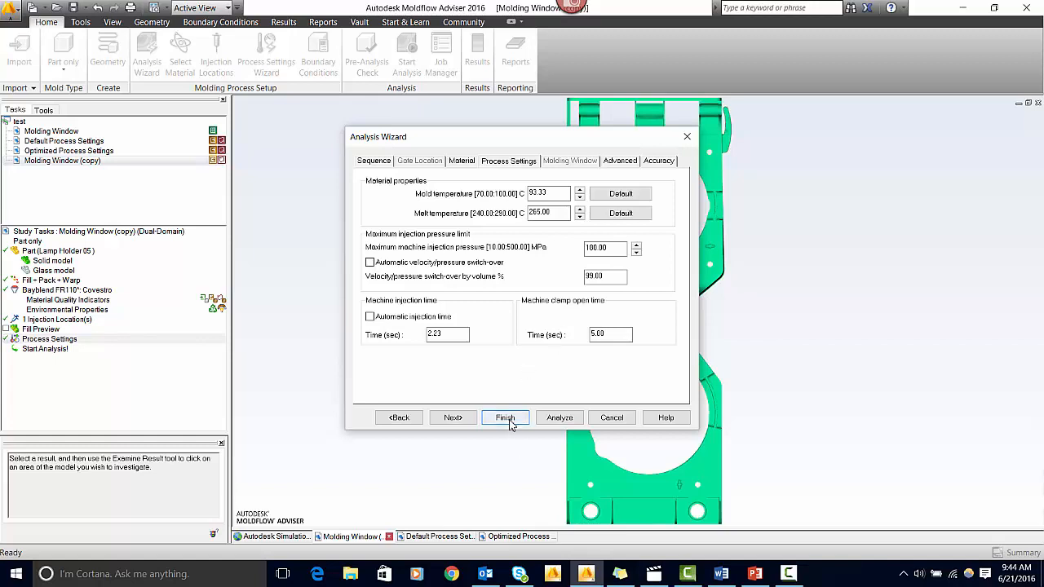
left_click(504, 417)
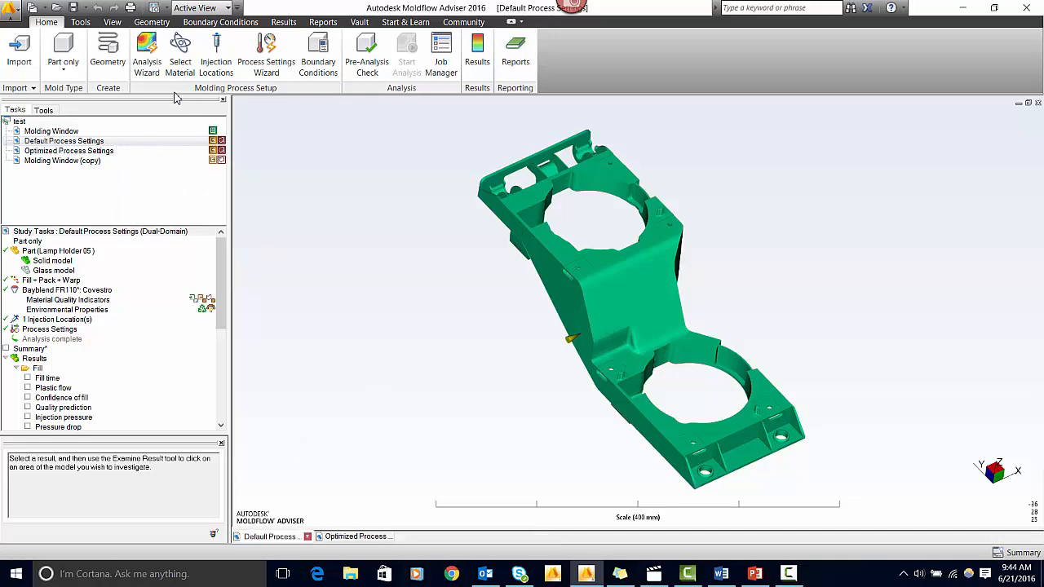
Step: Tile both study windows, compare fill time (3.409 vs 2.562 s), then show quality prediction
left_click(112, 22)
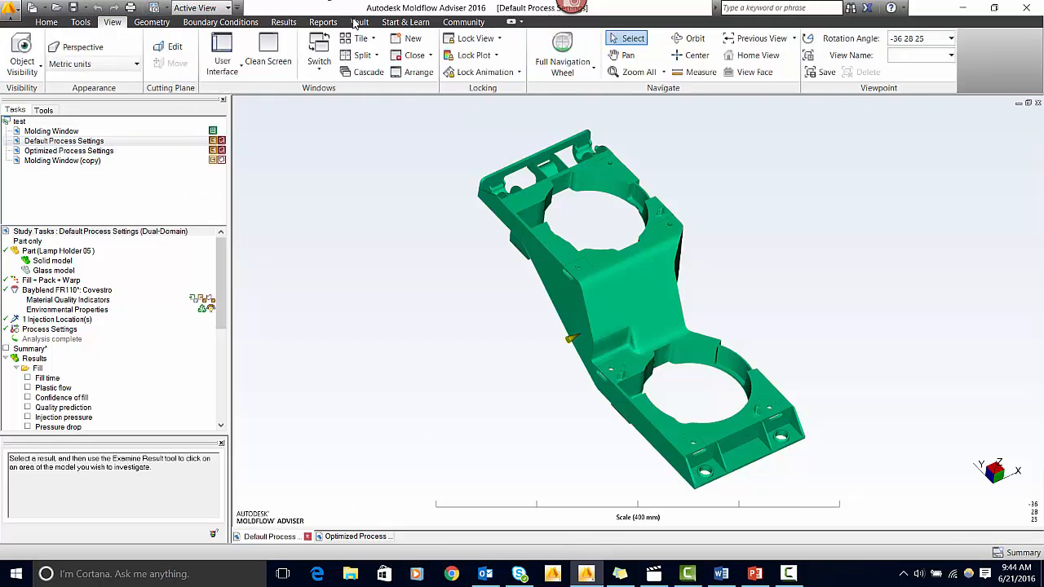
left_click(356, 38)
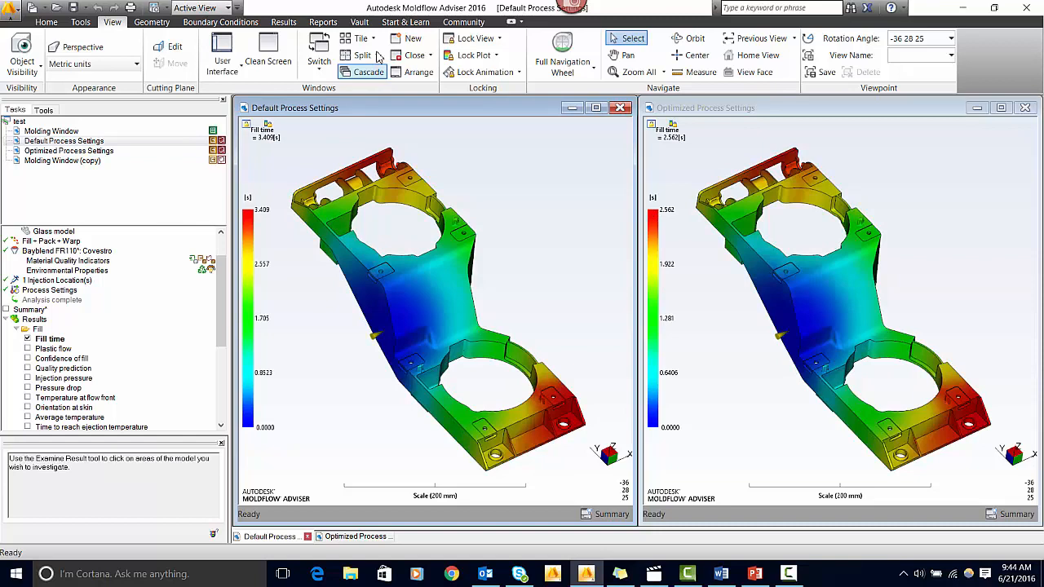
left_click(284, 22)
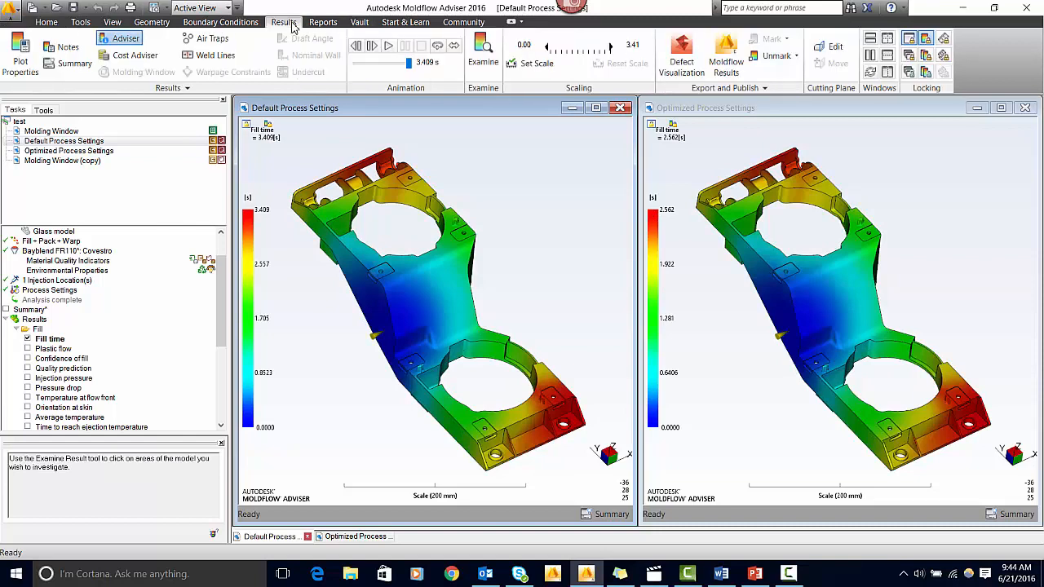
mouse_move(476, 171)
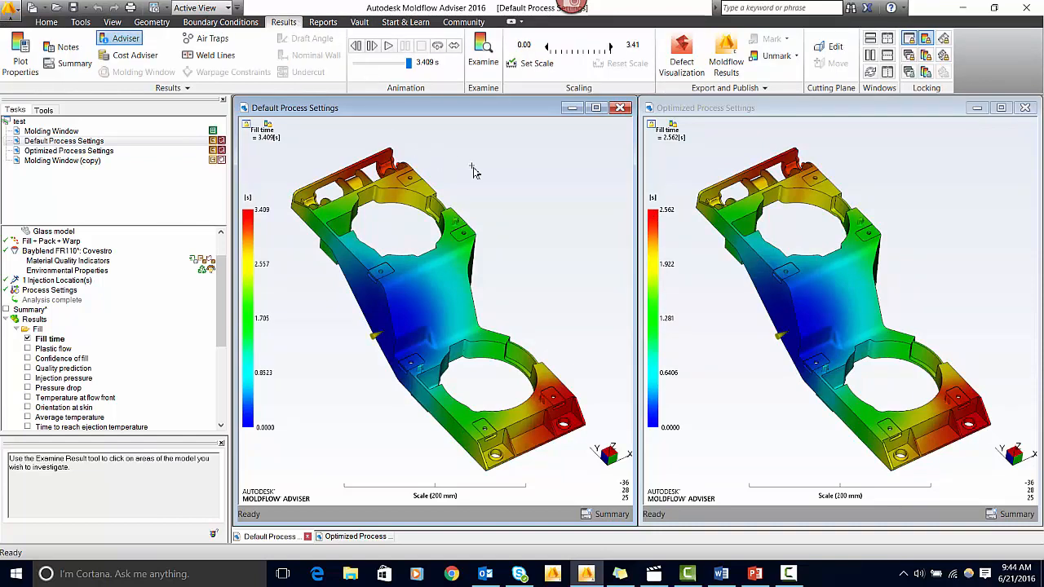
left_click(388, 46)
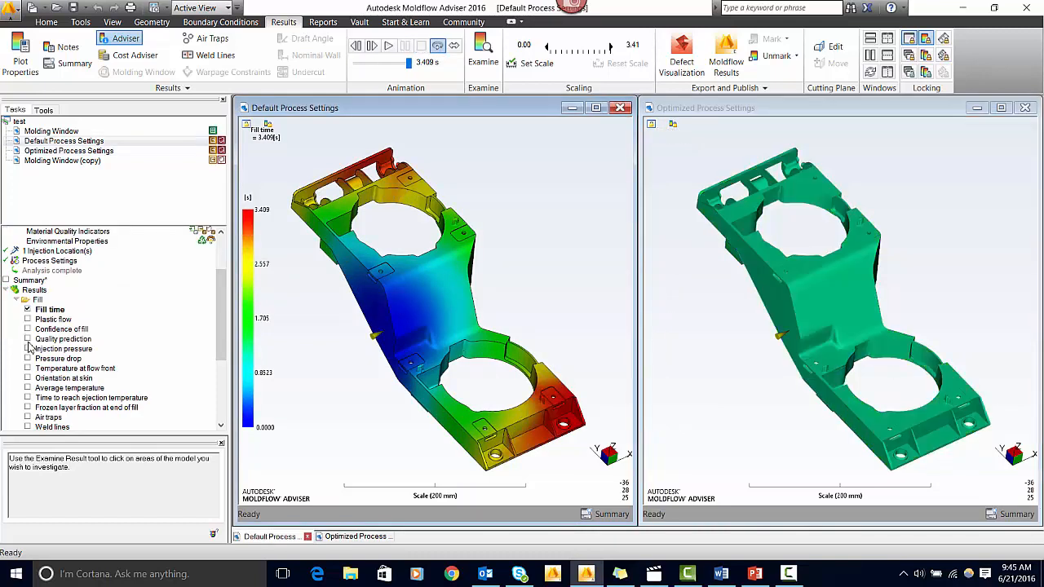
left_click(28, 338)
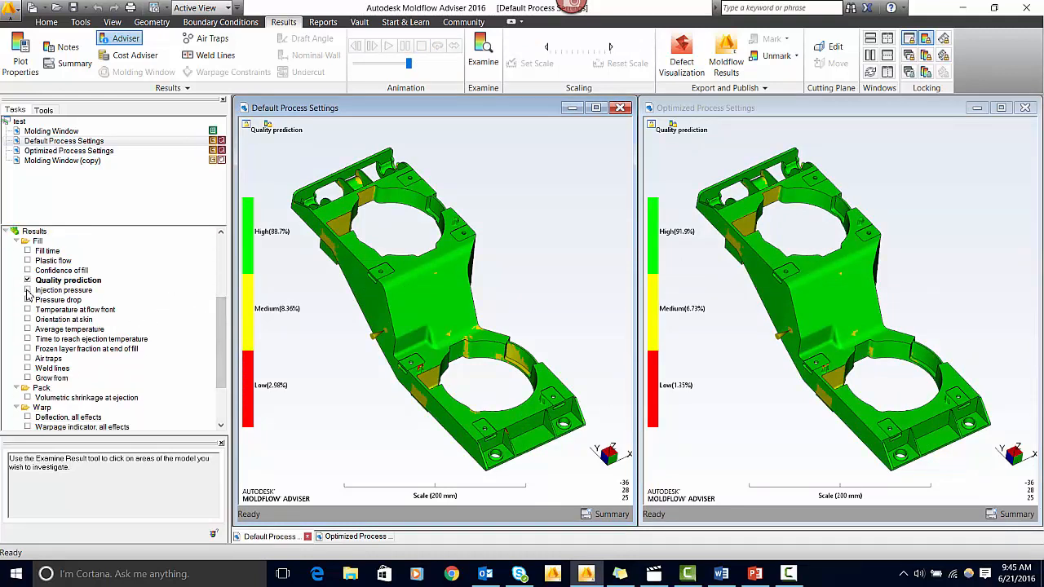
Step: Display injection pressure for both studies: 55.26 versus 44.68 MPa
left_click(63, 290)
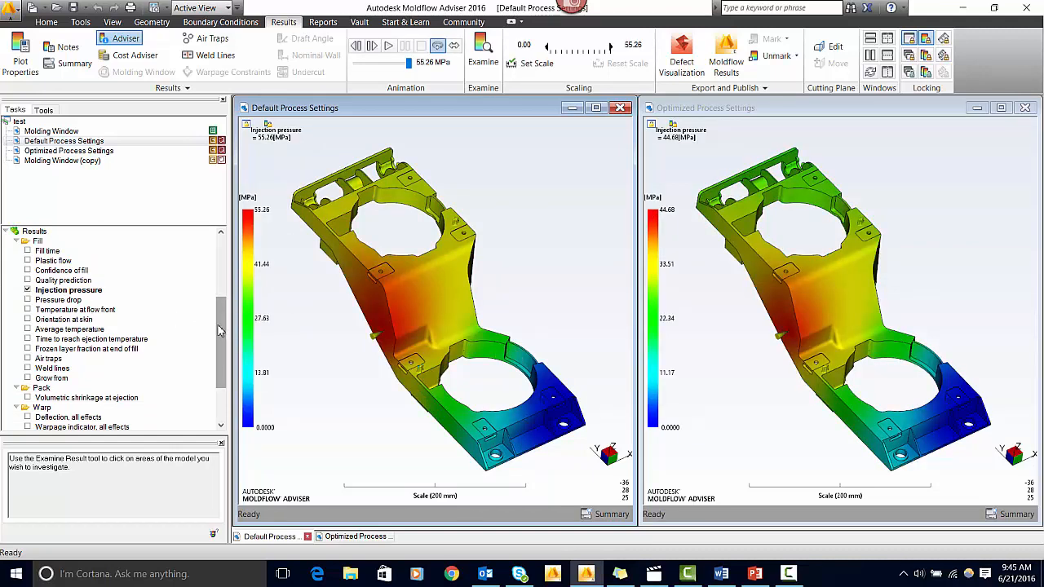
scroll("down", 3)
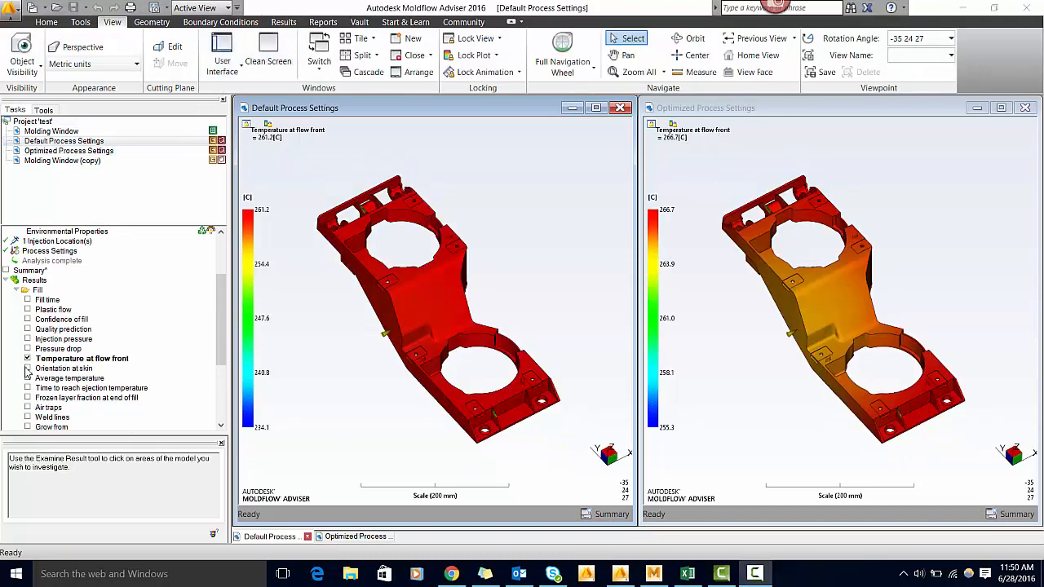
Step: Check Time to reach ejection temperature in the Results tree for both tiled studies
left_click(27, 359)
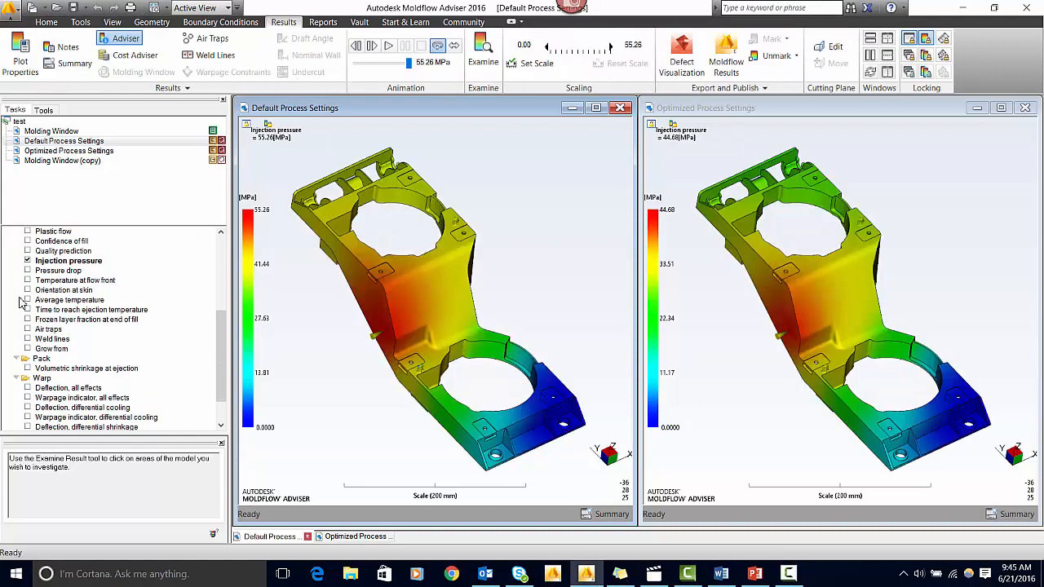
left_click(27, 309)
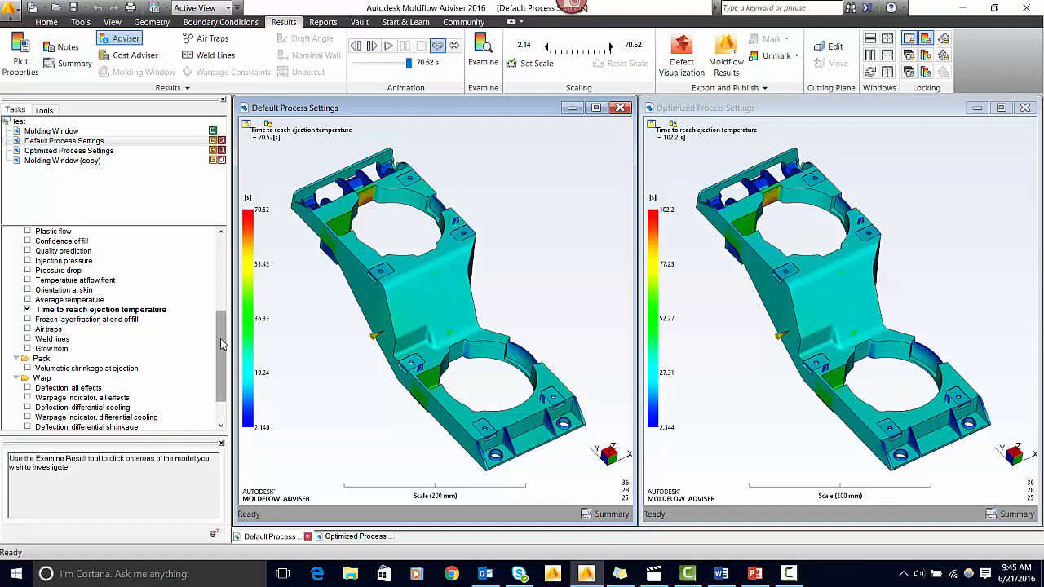
Step: Scroll the Results tree and display Frozen layer fraction at end of fill
scroll("down", 3)
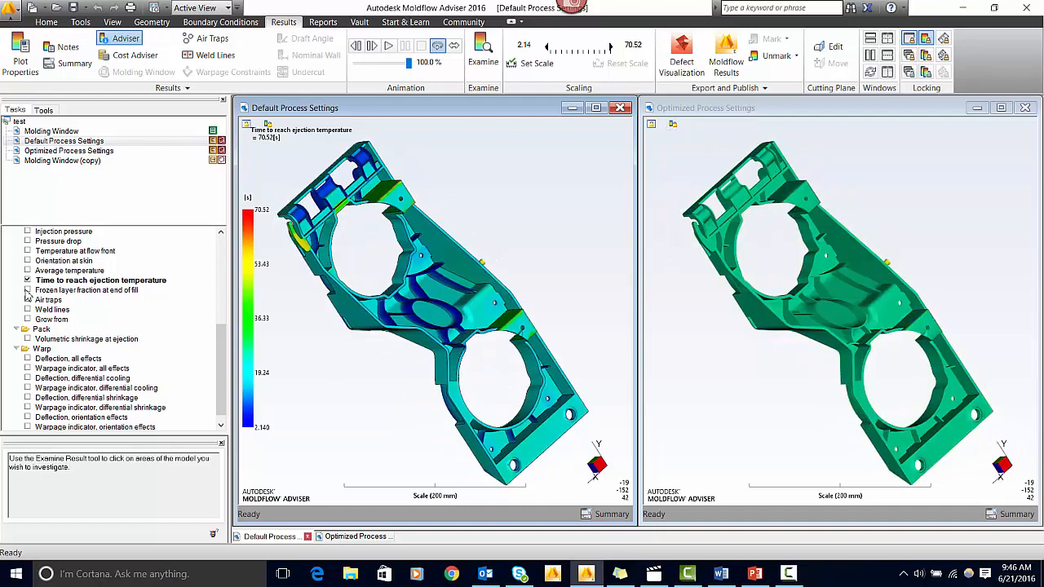
left_click(28, 289)
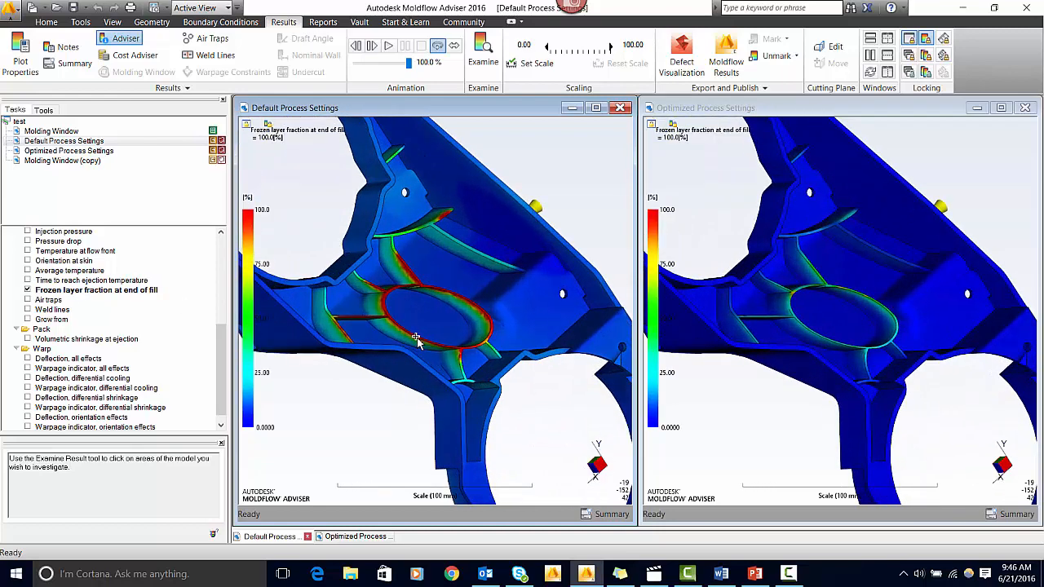